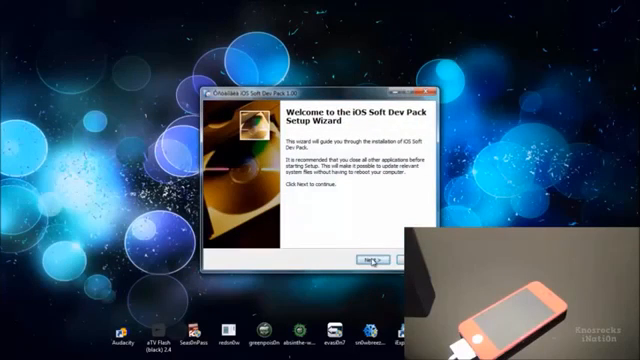
Run the installer from the Welcome page through to the Completing page
left_click(372, 262)
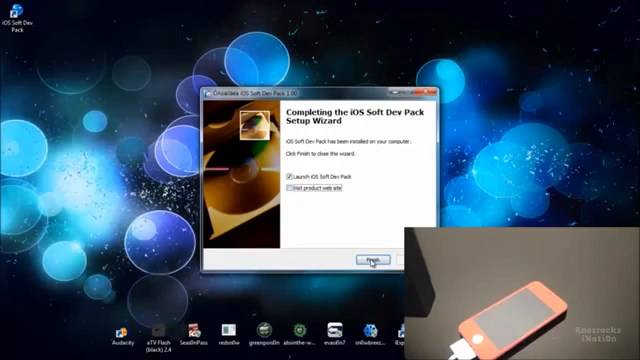
Finish setup launching the pack, then start the Activate Tool's first Run routine
left_click(372, 258)
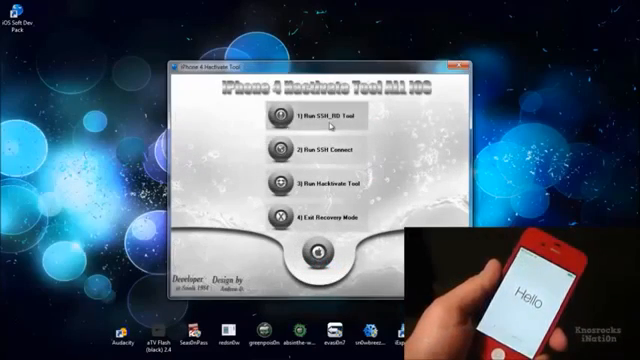
left_click(324, 120)
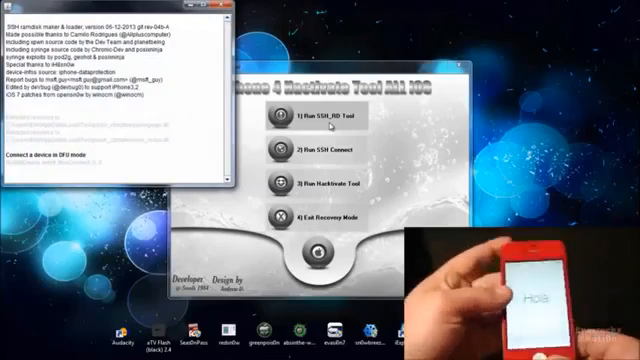